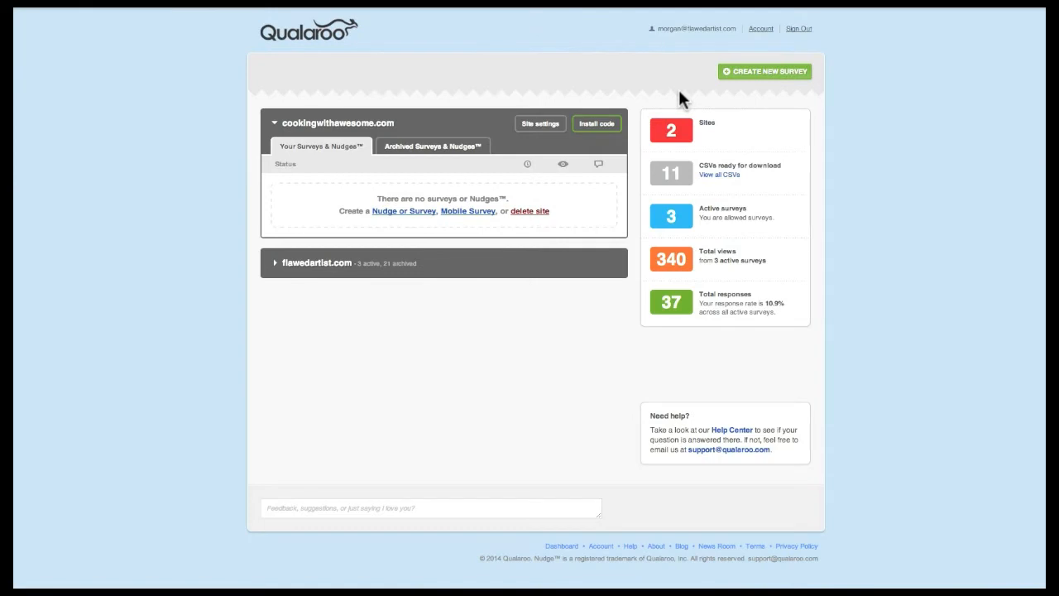
mouse_move(635, 93)
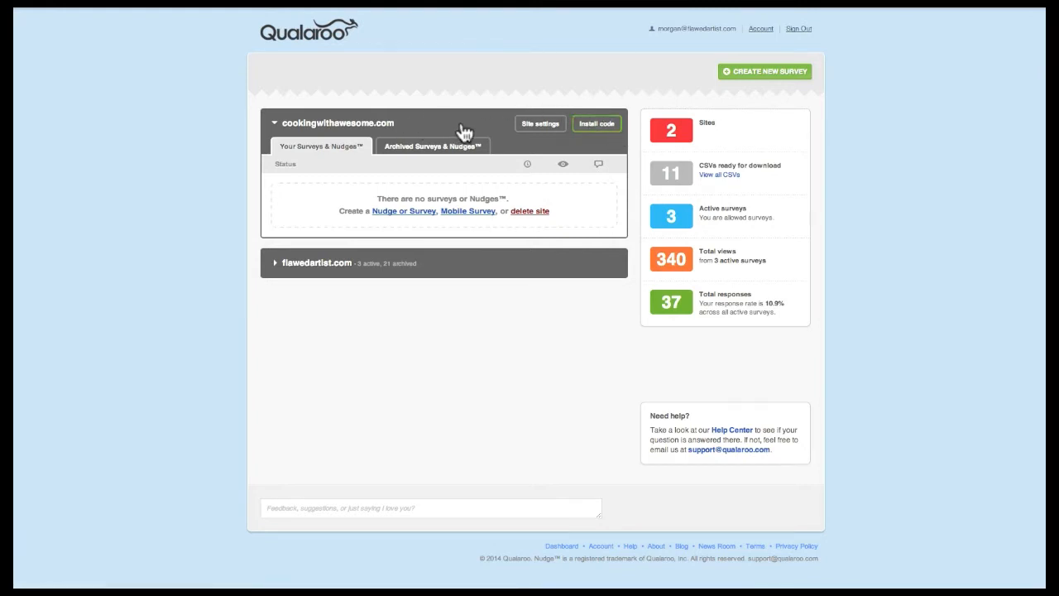
Show the install code for cookingwithawesome.com and copy its tracking snippet to the clipboard
click(596, 122)
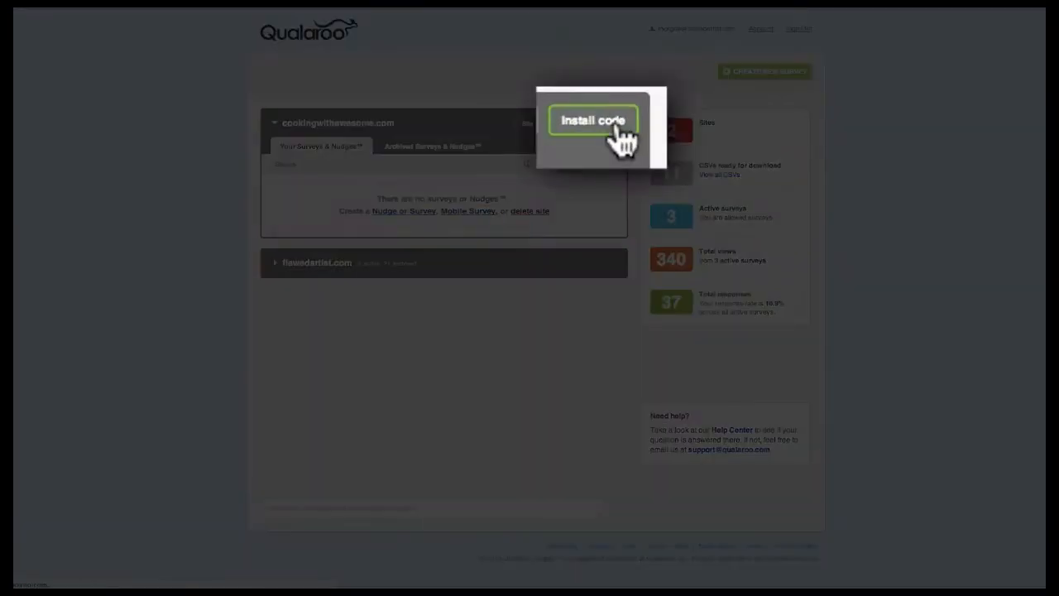
click(592, 121)
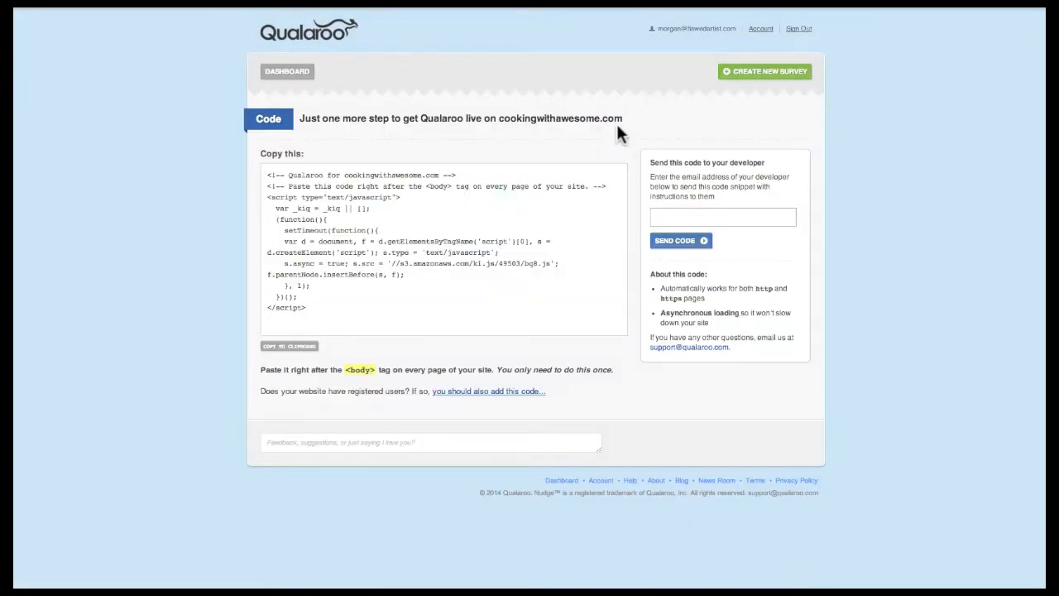
mouse_move(489, 224)
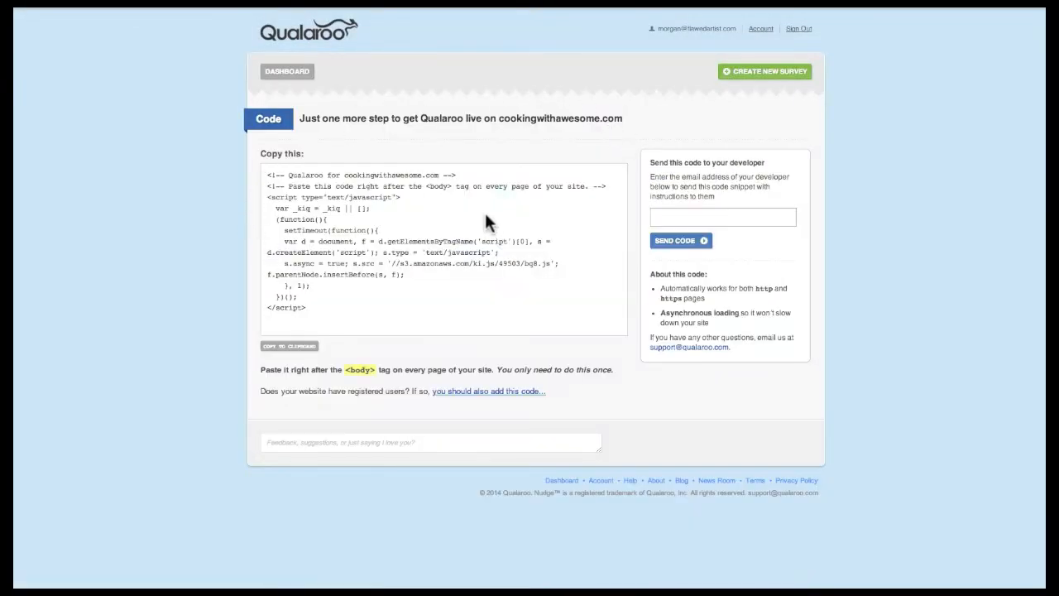
click(288, 345)
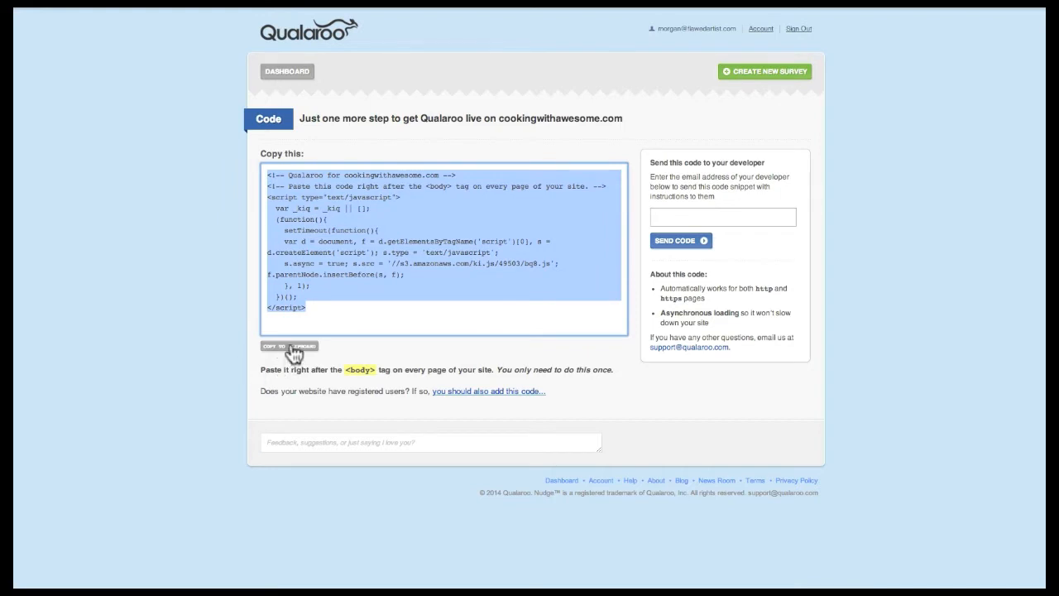
click(288, 346)
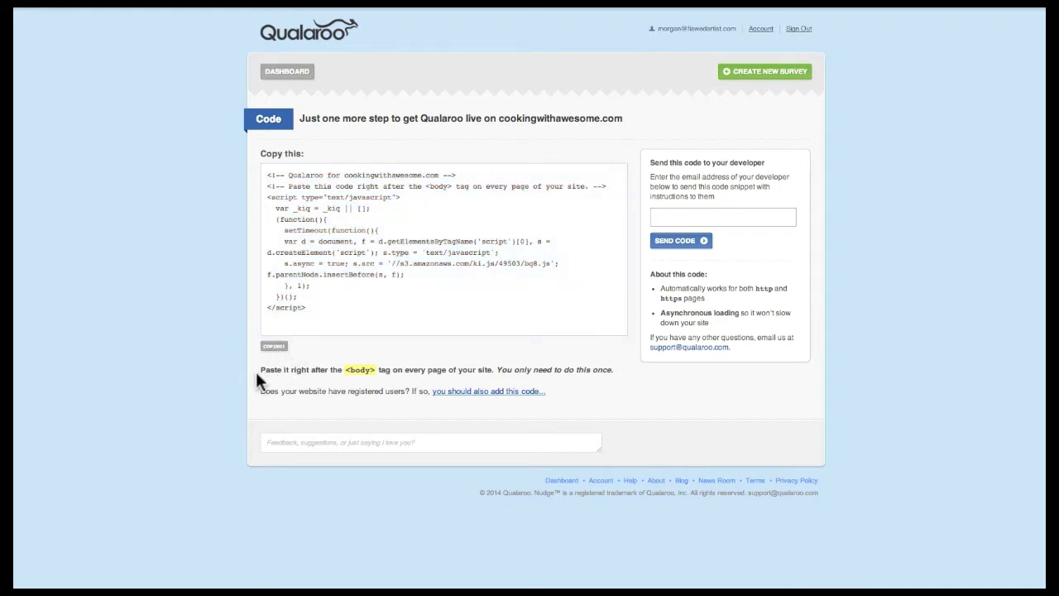
mouse_move(390, 410)
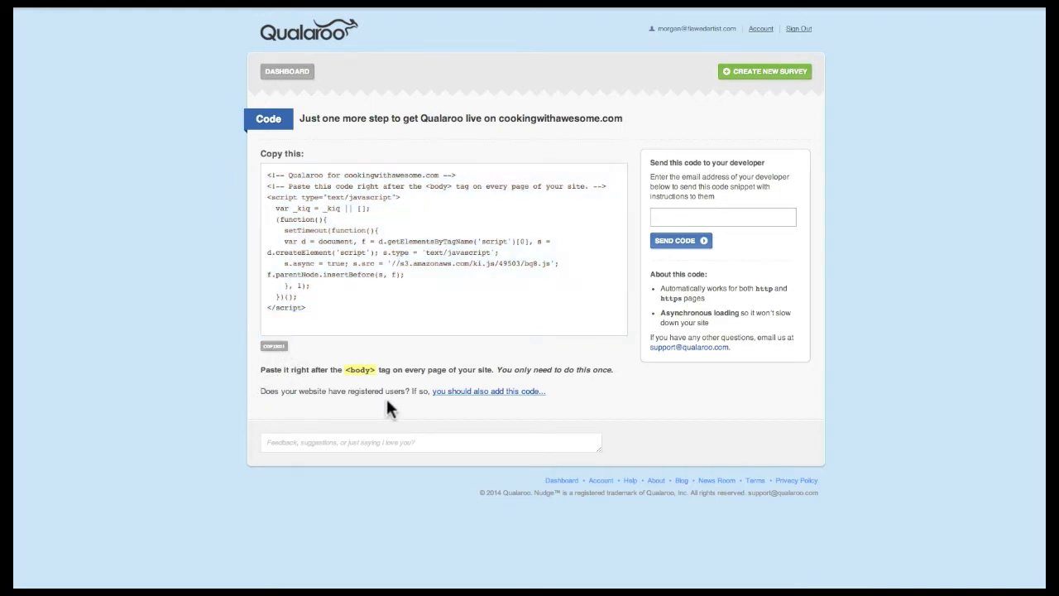
mouse_move(554, 402)
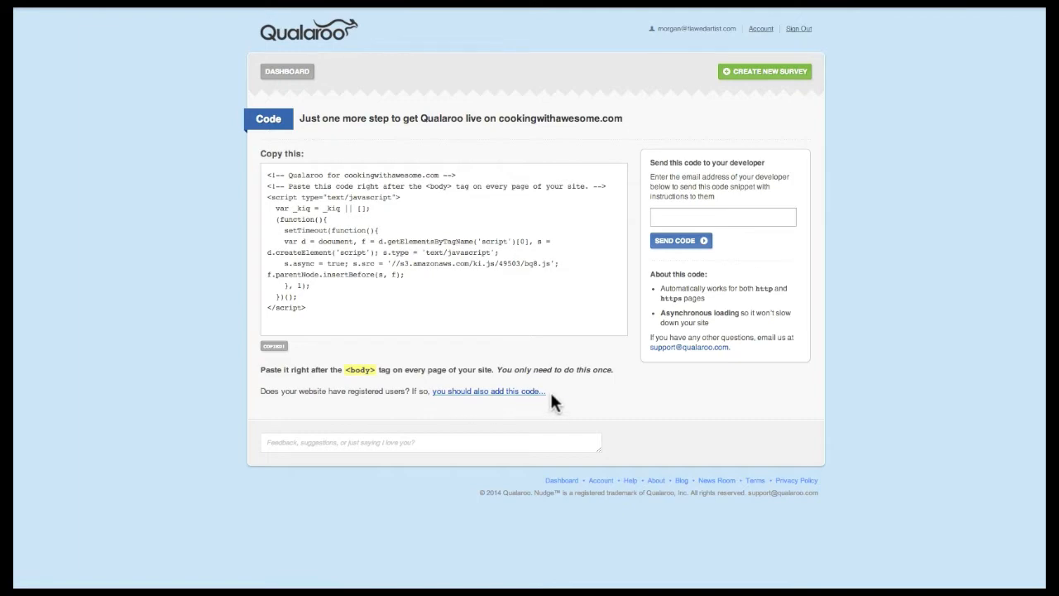
Replace YOUR_IDENTIFIER_HERE in the identify snippet with <?php echo $current_user->email ?>
click(488, 391)
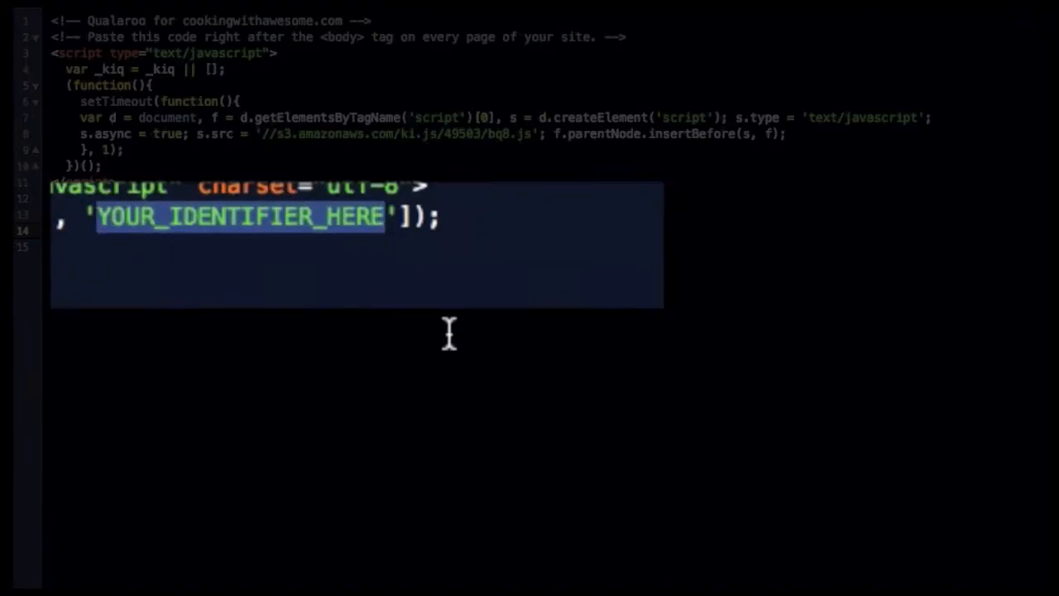
key(Delete)
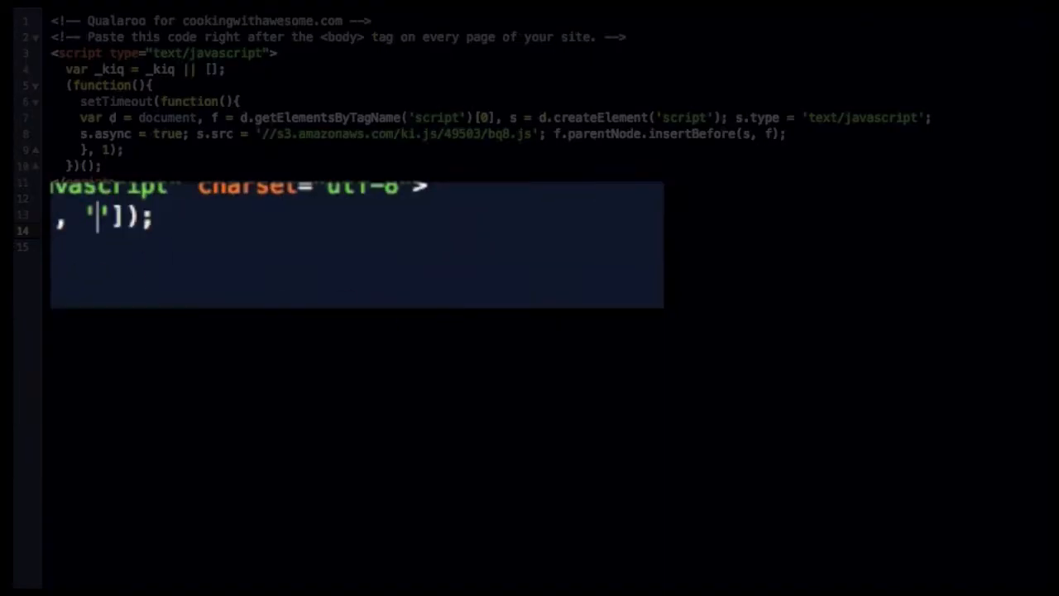
text(<?php echo $current_user->email ?>)
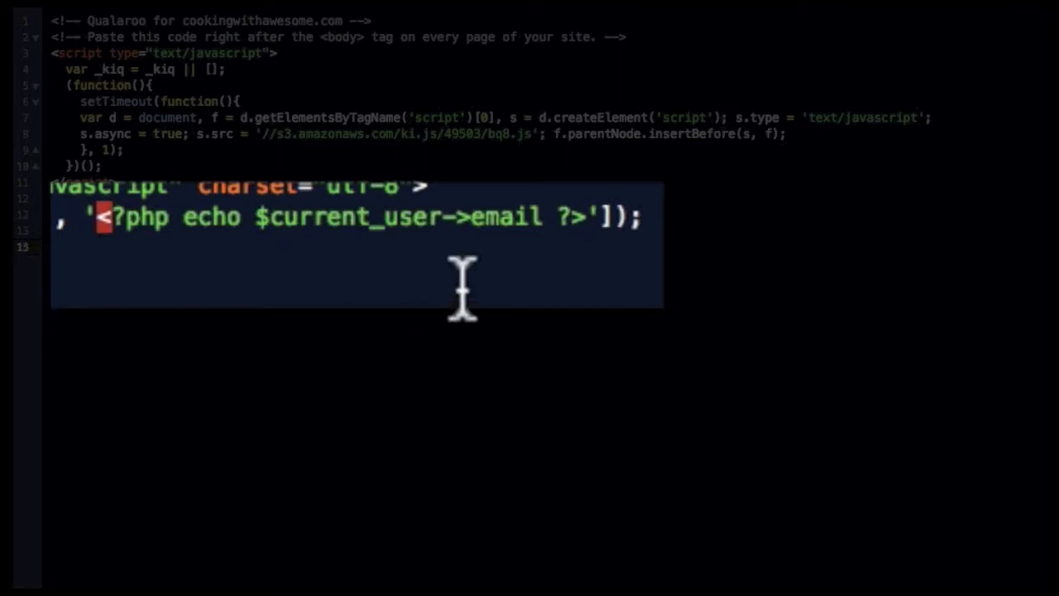
mouse_move(417, 354)
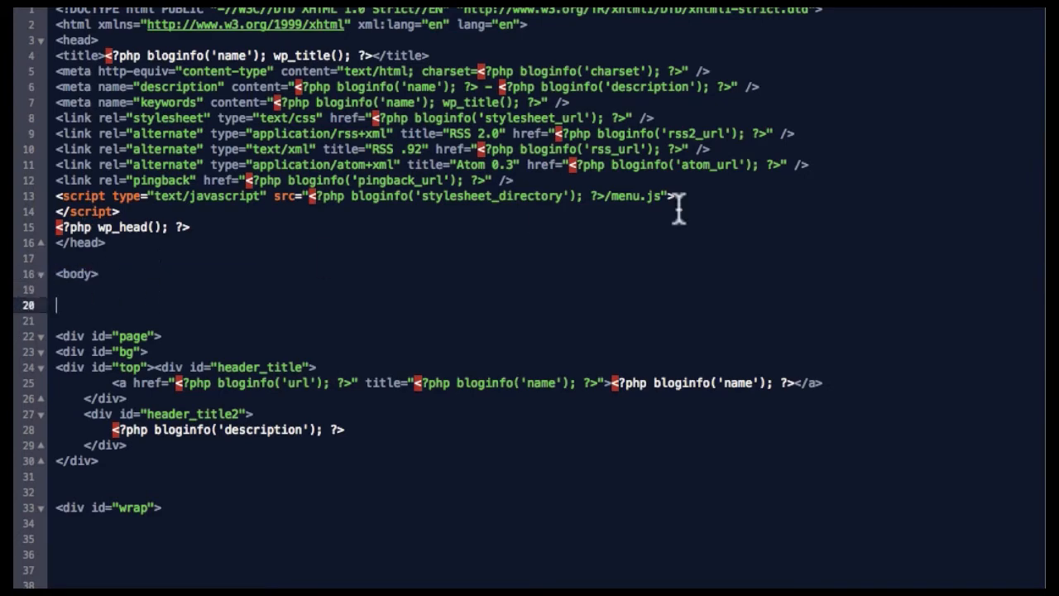
Paste the Qualaroo snippet and identify script into the header template right after <body>
text(<!-- Qualaroo for cookingwithawesome.com -->)
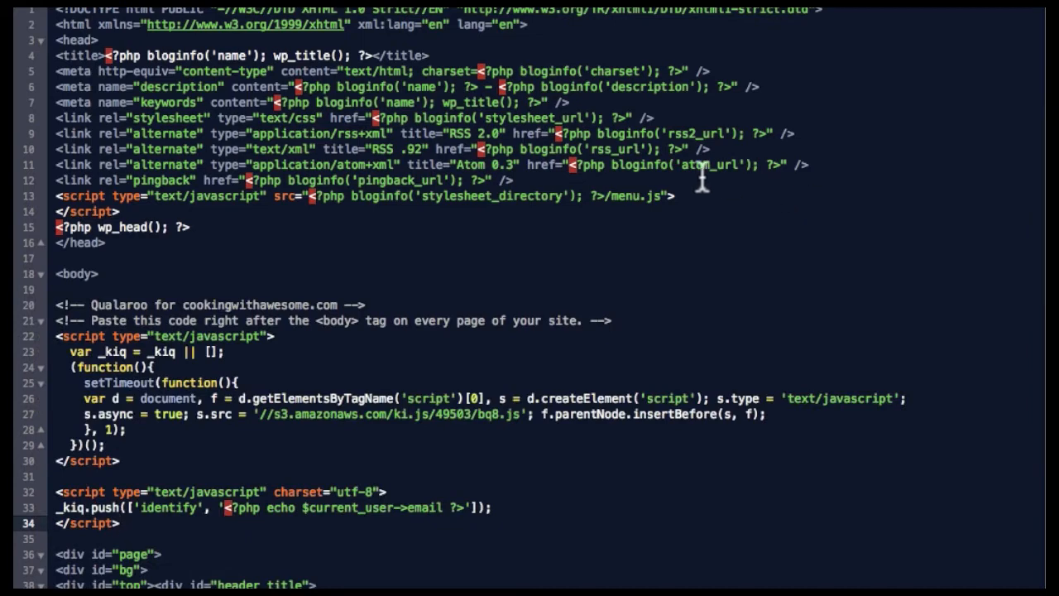
mouse_move(736, 433)
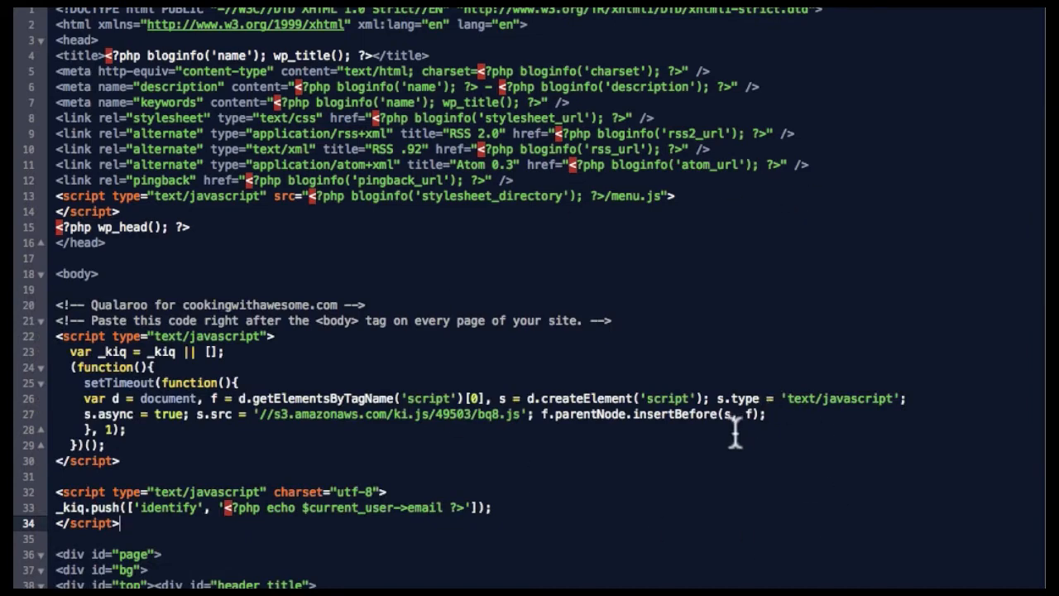
mouse_move(847, 472)
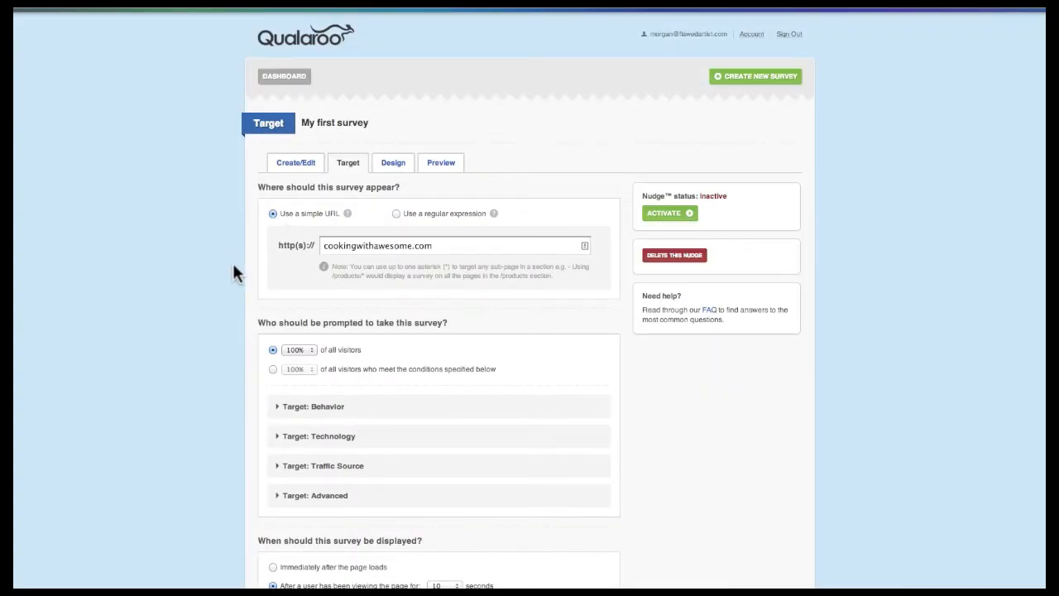
mouse_move(232, 301)
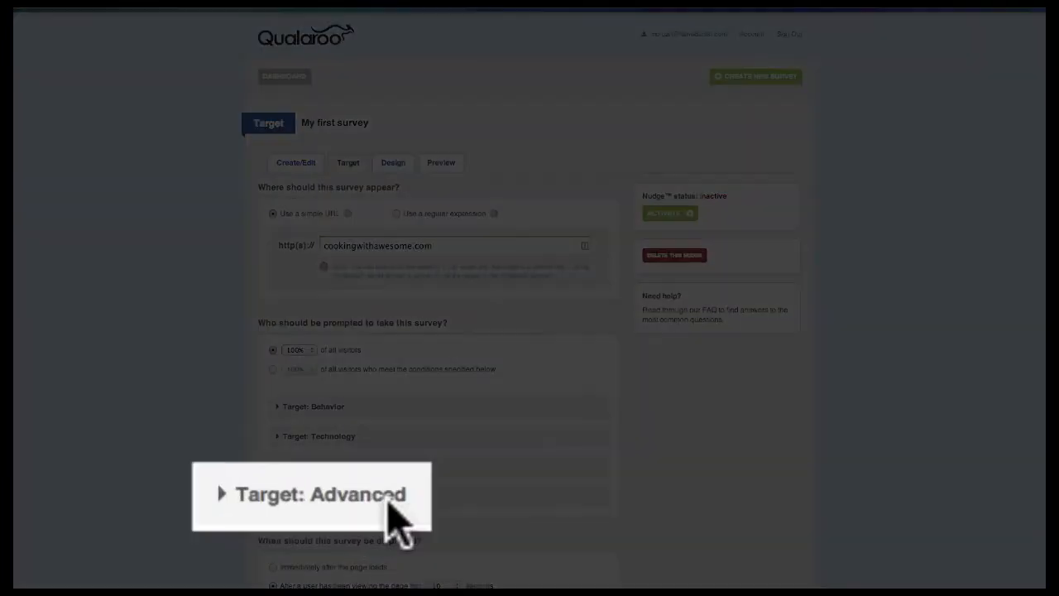
Under Target: Advanced, enable the Identify feature condition and choose which visitors to target
click(319, 493)
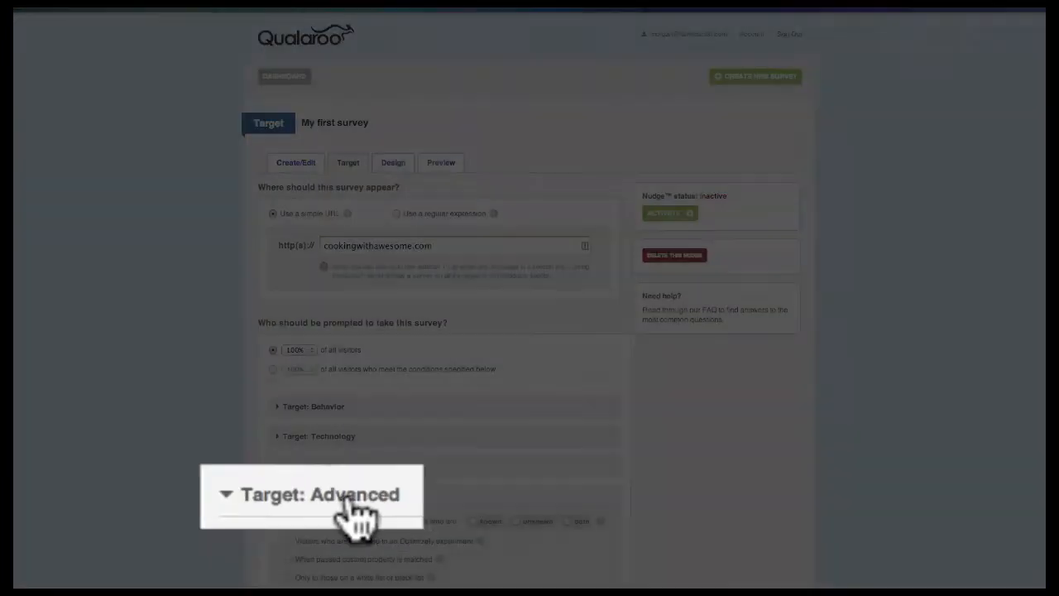
click(317, 493)
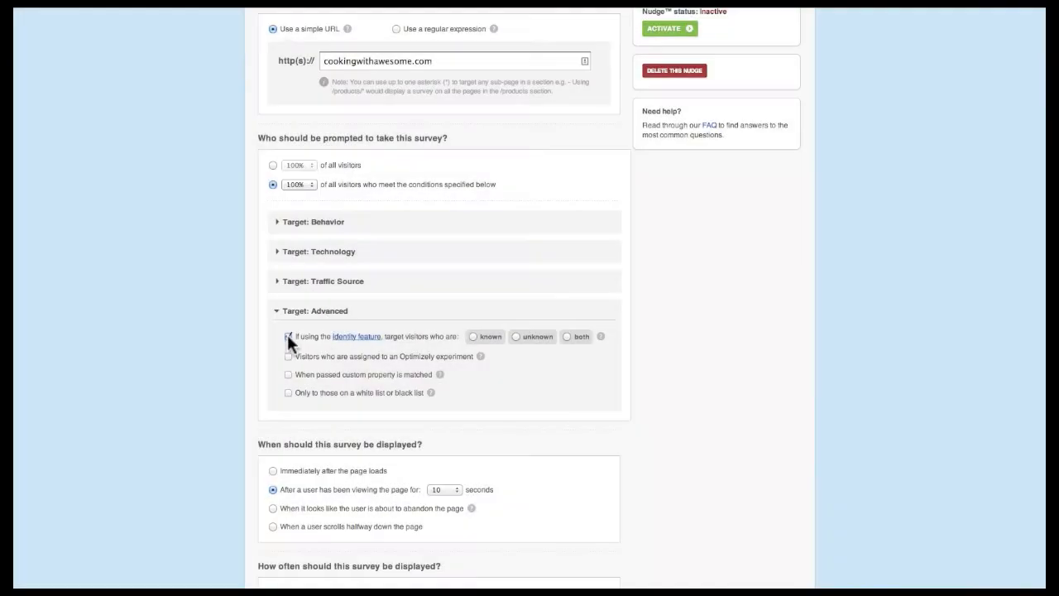
click(288, 336)
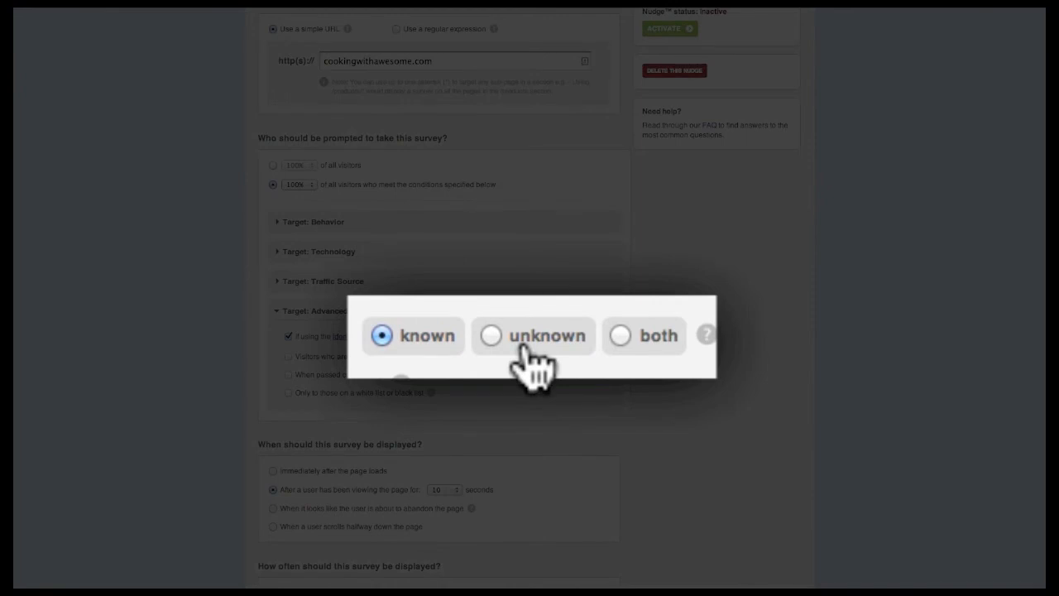
click(490, 334)
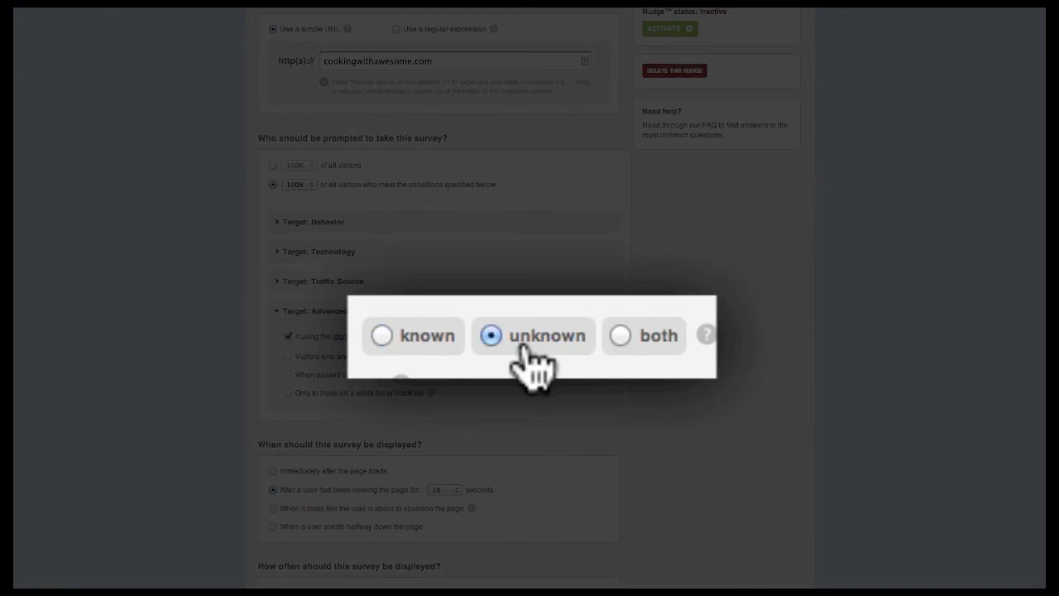
mouse_move(665, 367)
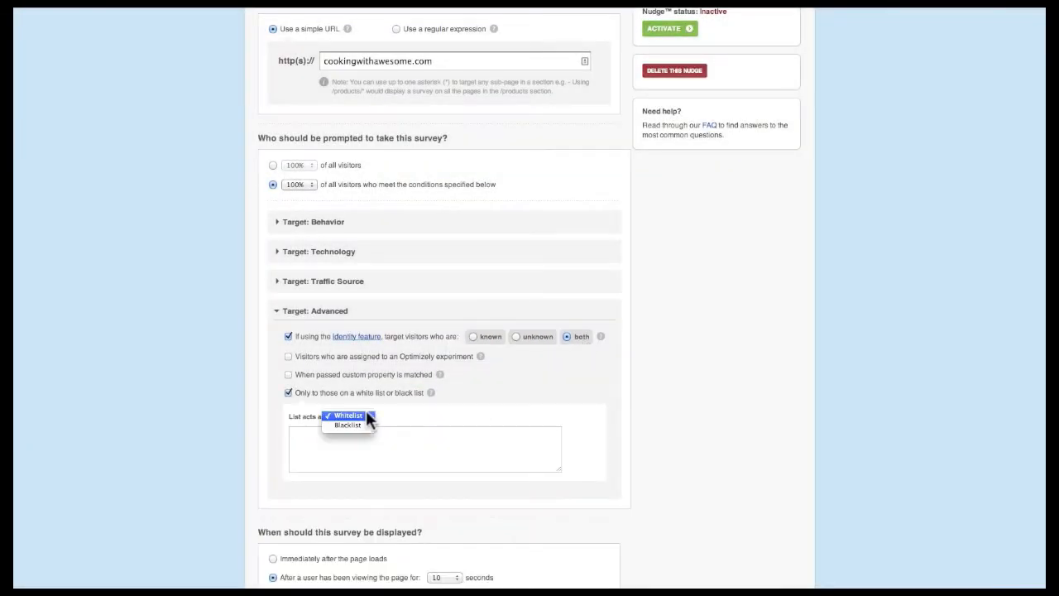
click(347, 423)
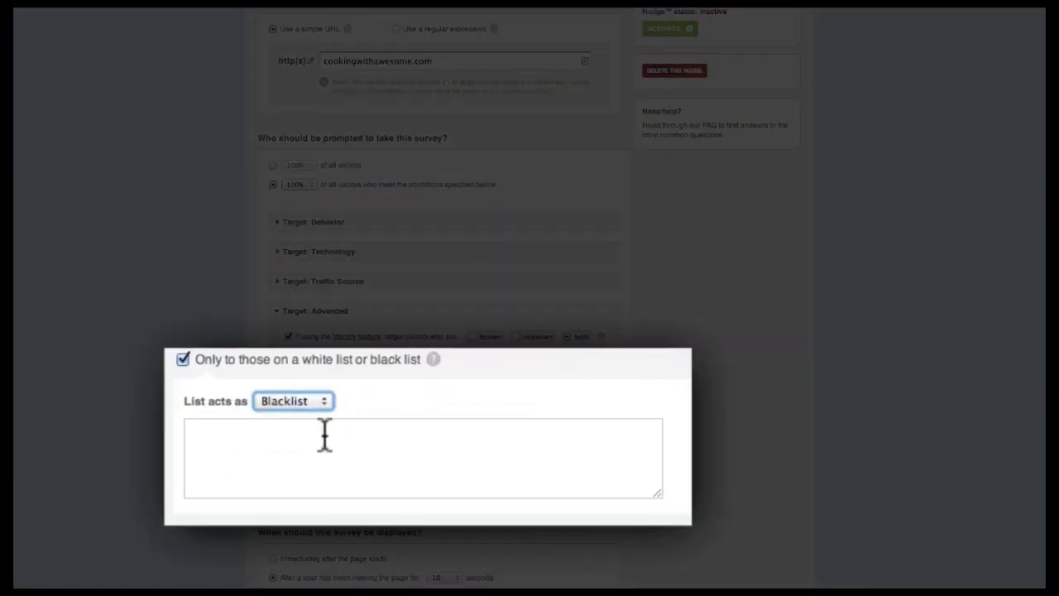
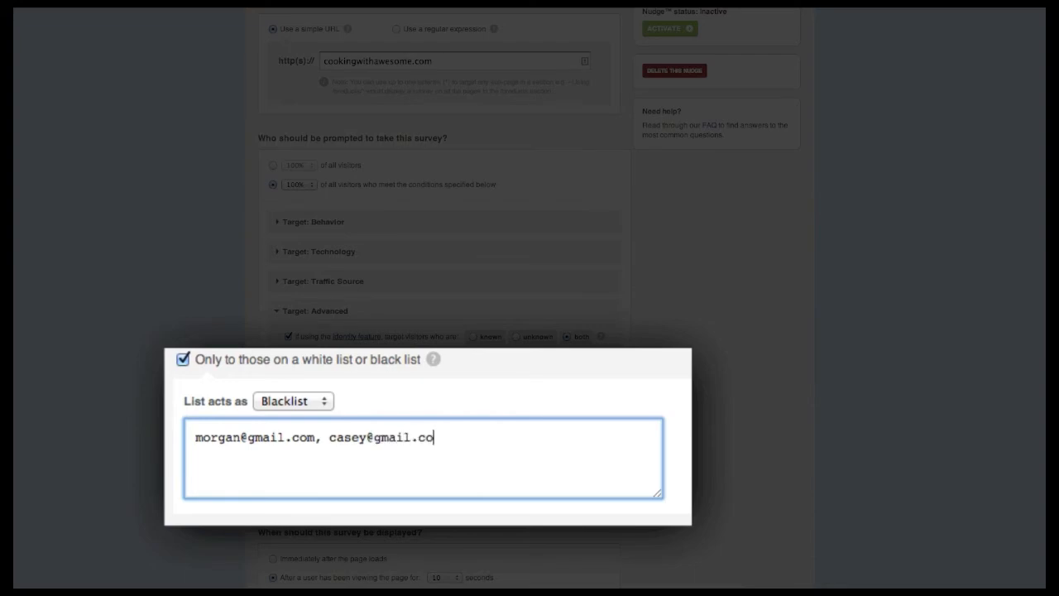